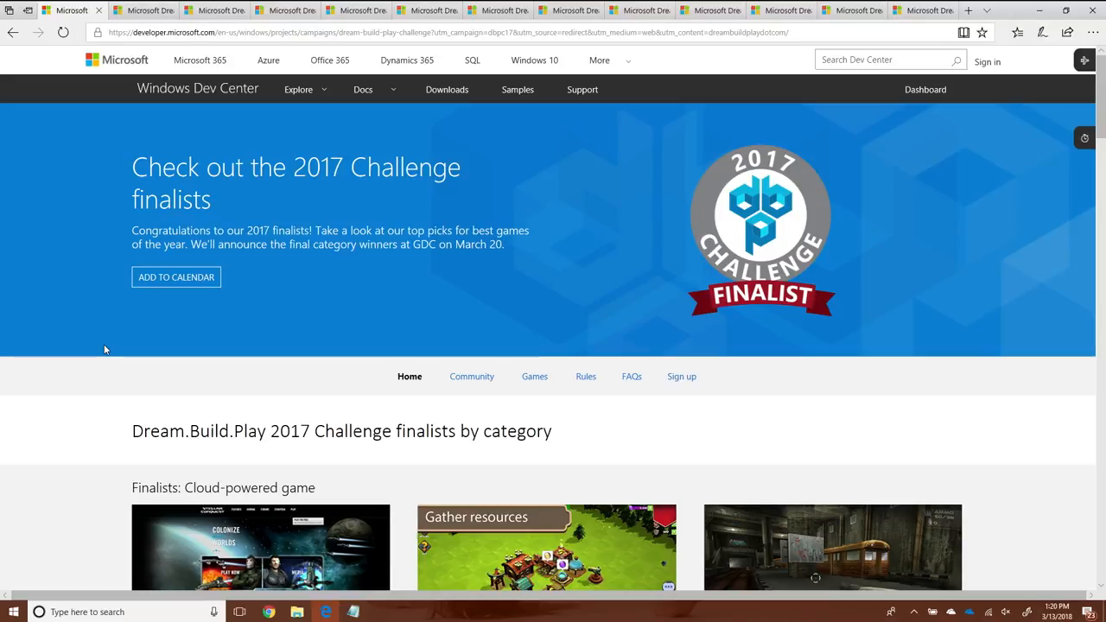
{"action": "mouse_move", "coordinate": [197, 310]}
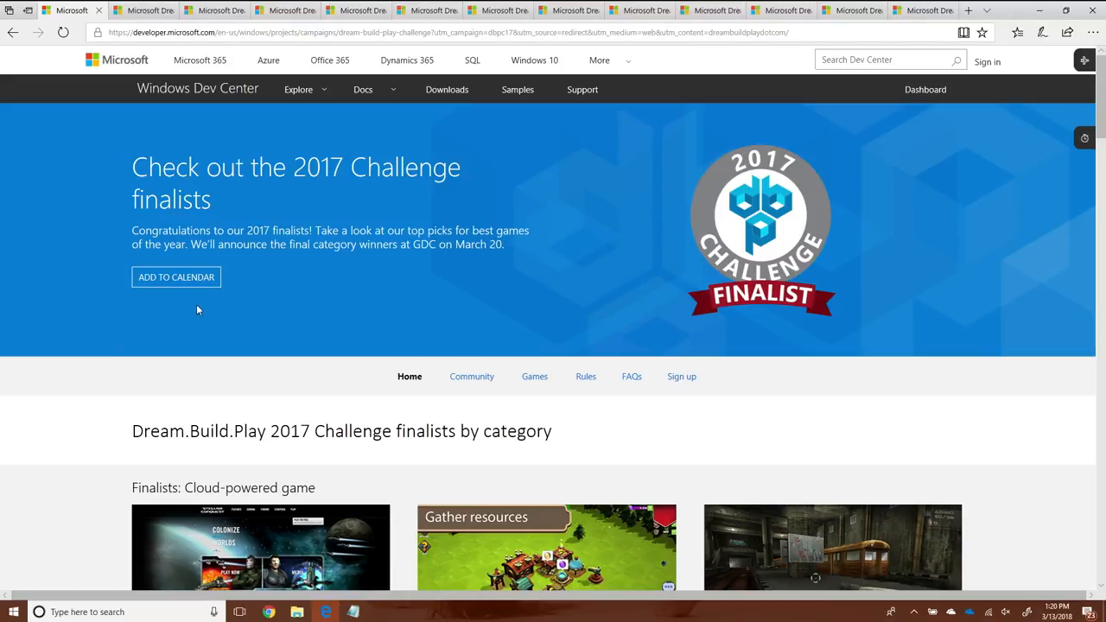
{"action": "mouse_move", "coordinate": [176, 276]}
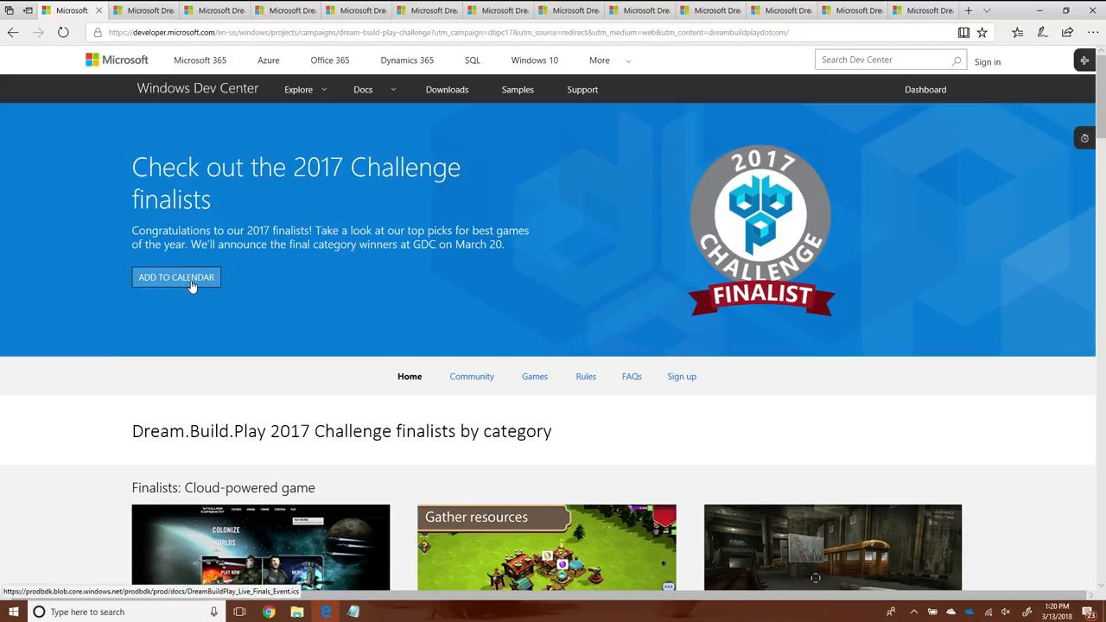
{"action": "mouse_move", "coordinate": [197, 287]}
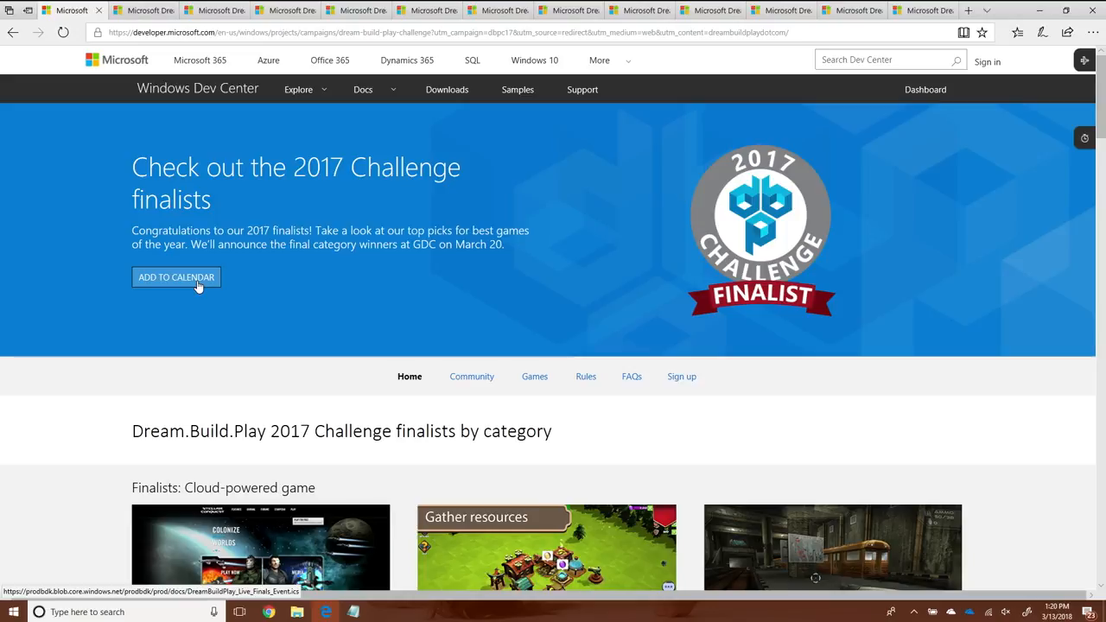
{"action": "scroll", "scroll_direction": "down", "scroll_amount": 3}
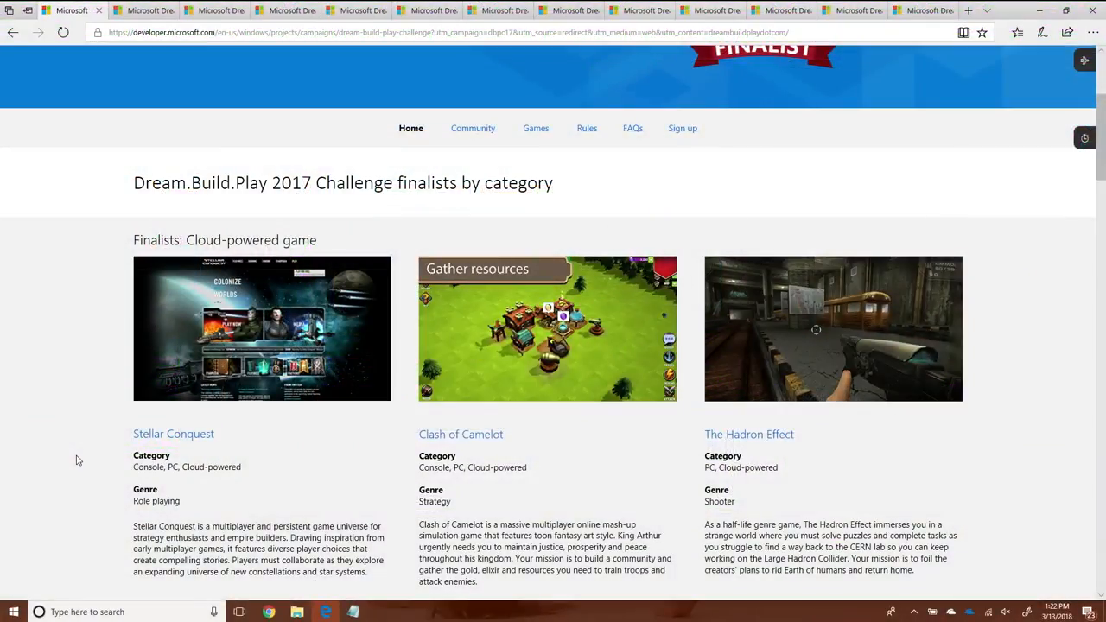